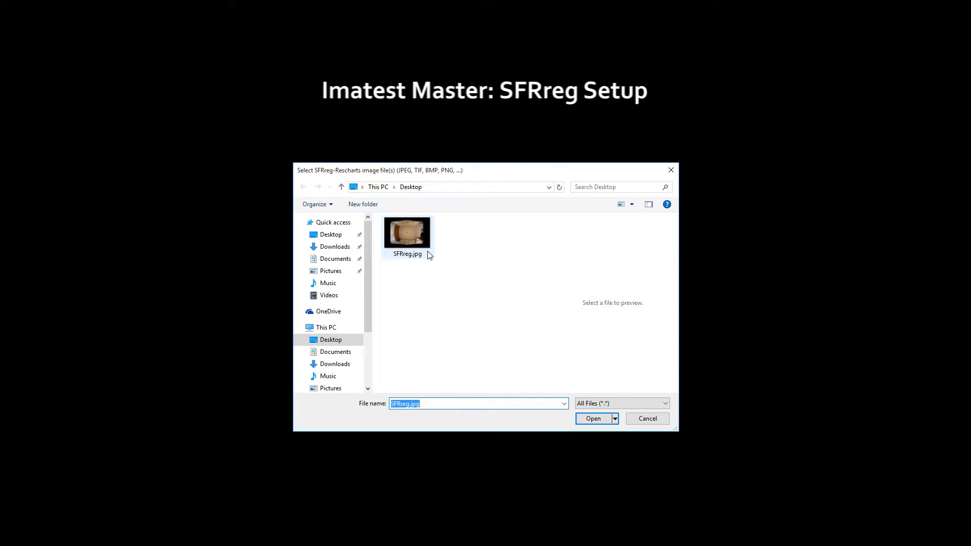
- Load the SFRreg.jpg fisheye image so its registration marks and ROIs are detected
{"action": "left_click", "coordinate": [592, 418]}
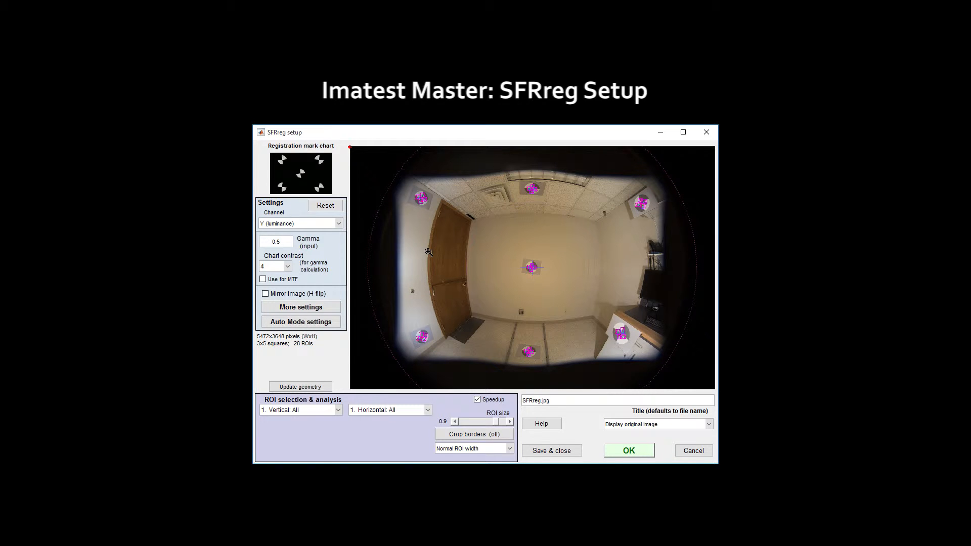
- Accept the SFRreg setup and load eSFR_ISO.jpg as the chart image for eSFR ISO analysis
{"action": "left_click", "coordinate": [628, 450]}
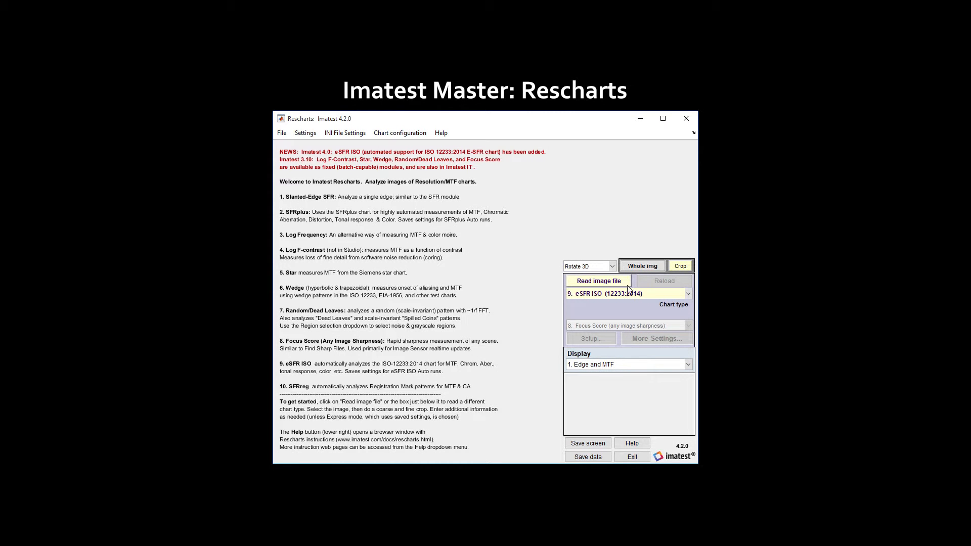
{"action": "left_click", "coordinate": [597, 280]}
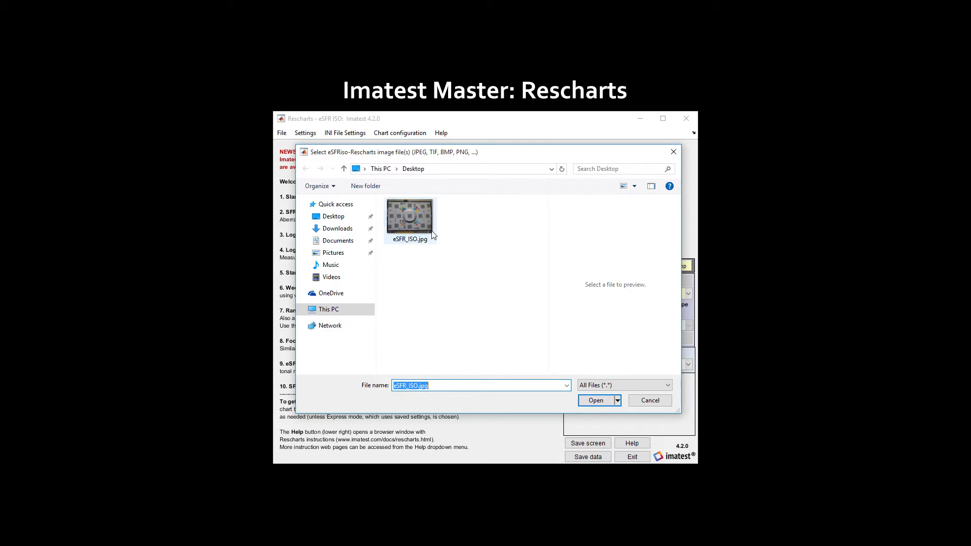
{"action": "left_click", "coordinate": [595, 400]}
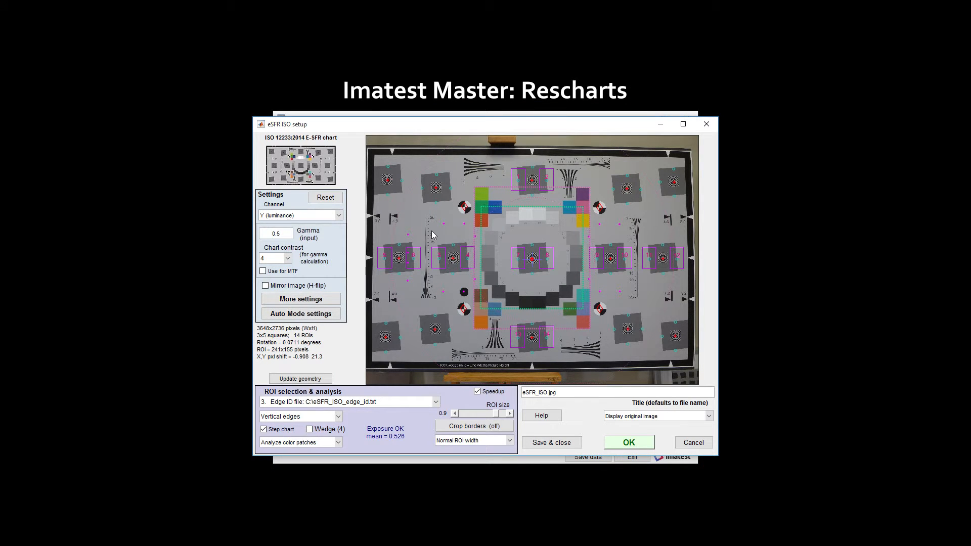
- Set edges to V & H (both) and run the eSFR ISO analysis
{"action": "left_click", "coordinate": [299, 416]}
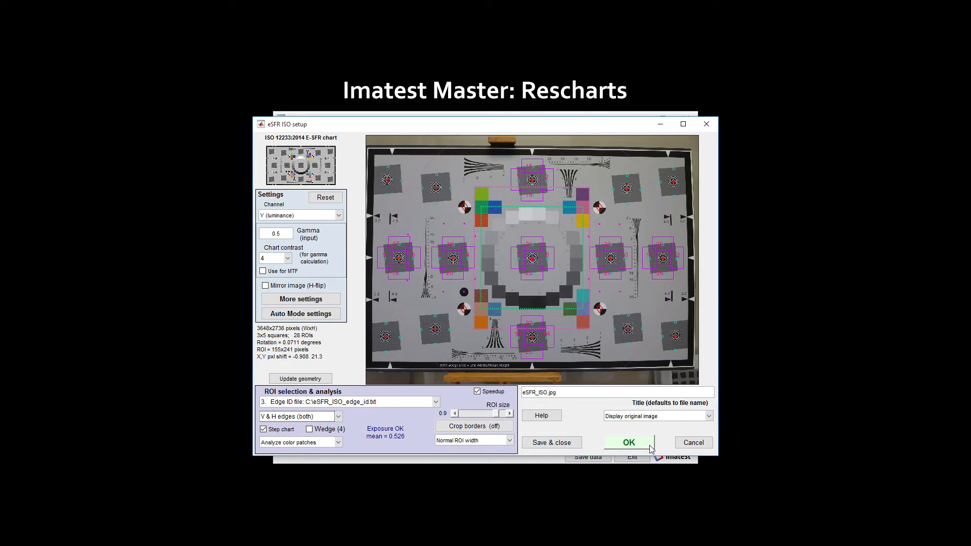
{"action": "left_click", "coordinate": [628, 442]}
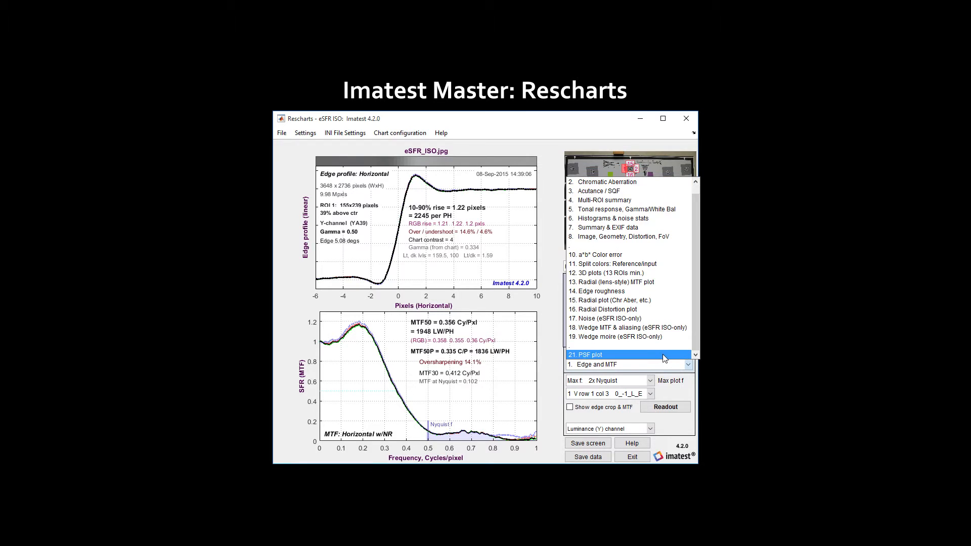
- Choose Display option 21. PSF plot to show the luminance point spread function
{"action": "left_click", "coordinate": [587, 354]}
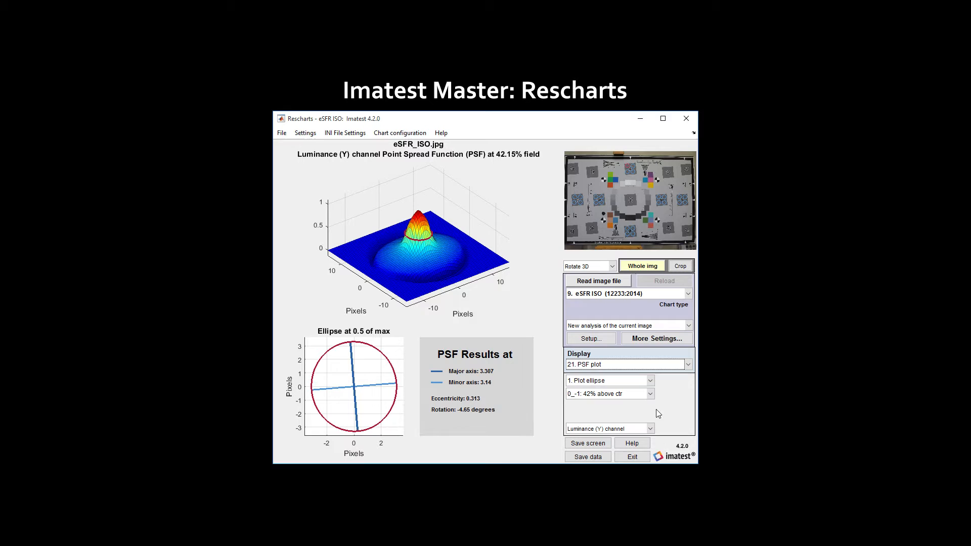
- Show the PSF for the -2_0: 68% left of ctr region
{"action": "left_click", "coordinate": [609, 394]}
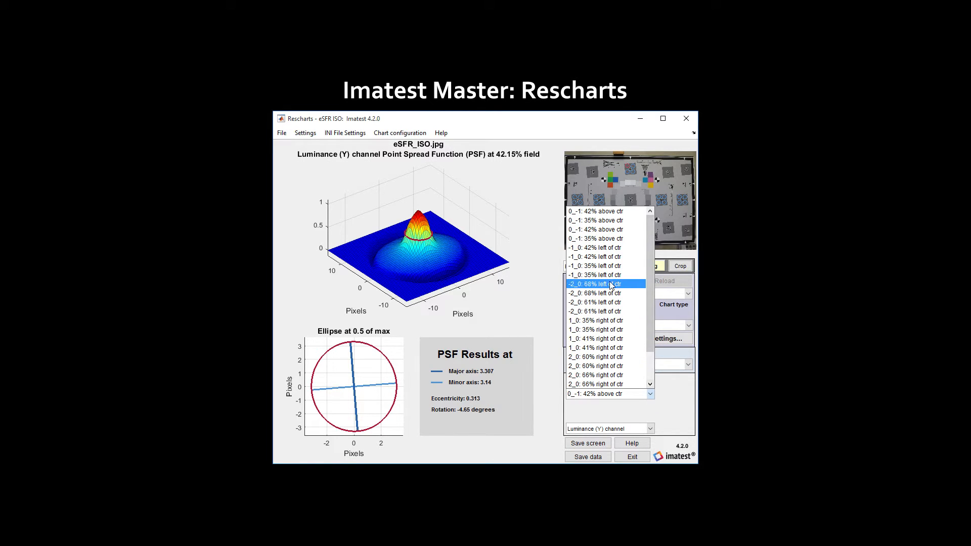
{"action": "left_click", "coordinate": [597, 283]}
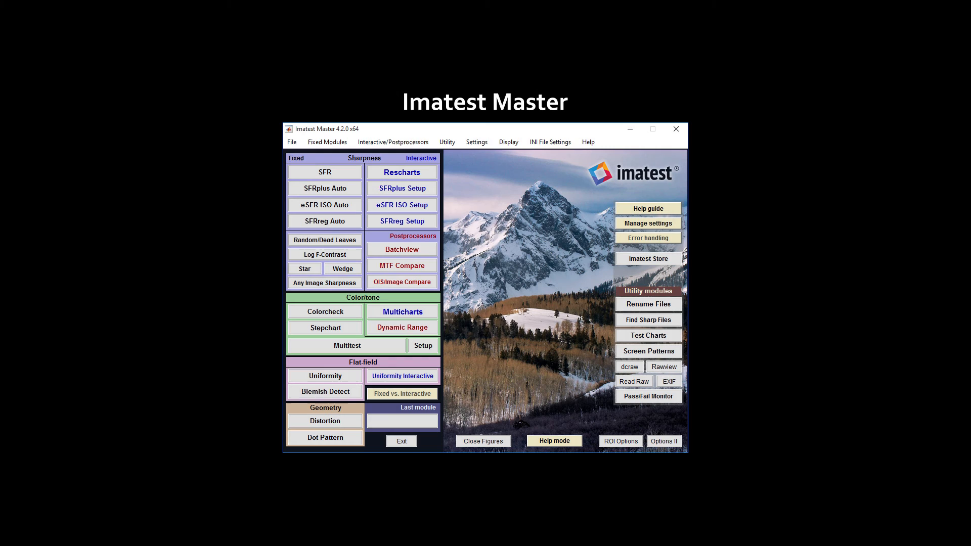
{"action": "mouse_move", "coordinate": [487, 148]}
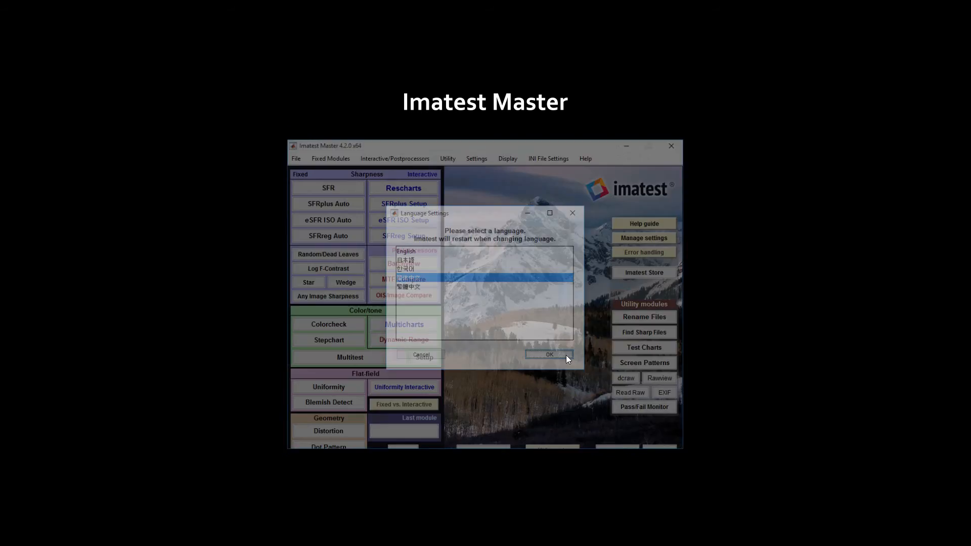
- Confirm Chinese in Language Settings so the launcher appears in Chinese
{"action": "left_click", "coordinate": [548, 354]}
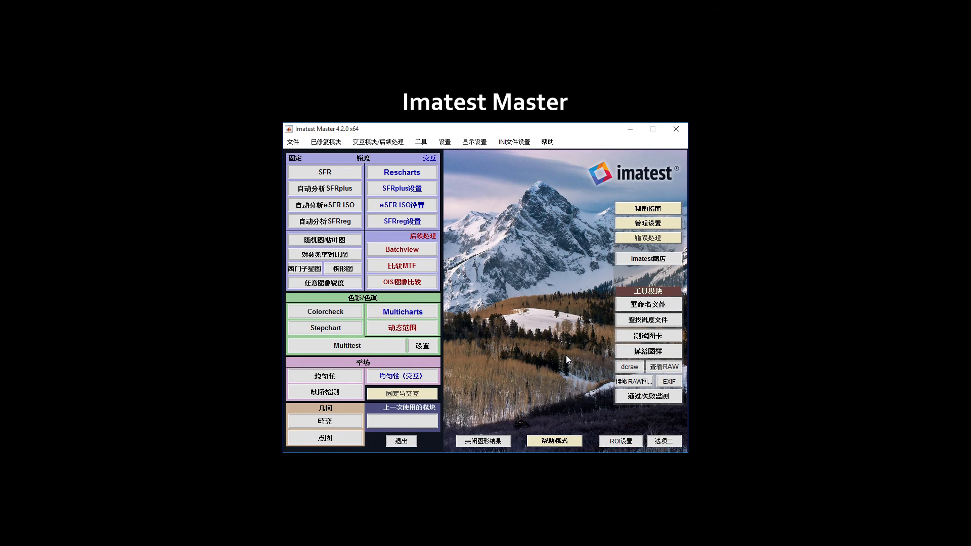